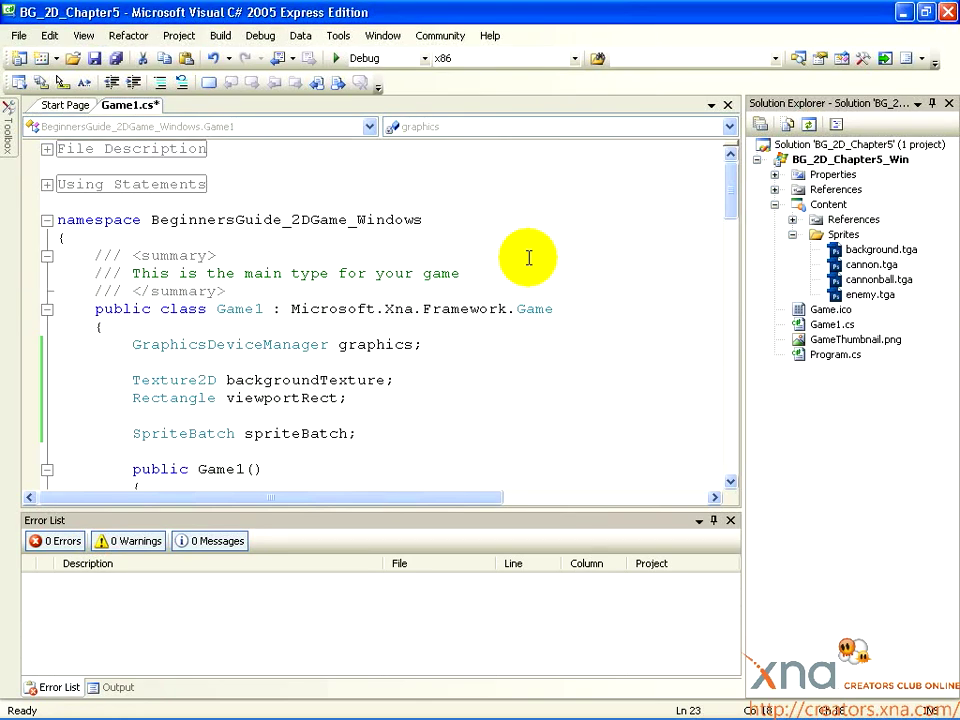
{"action": "mouse_move", "coordinate": [448, 268]}
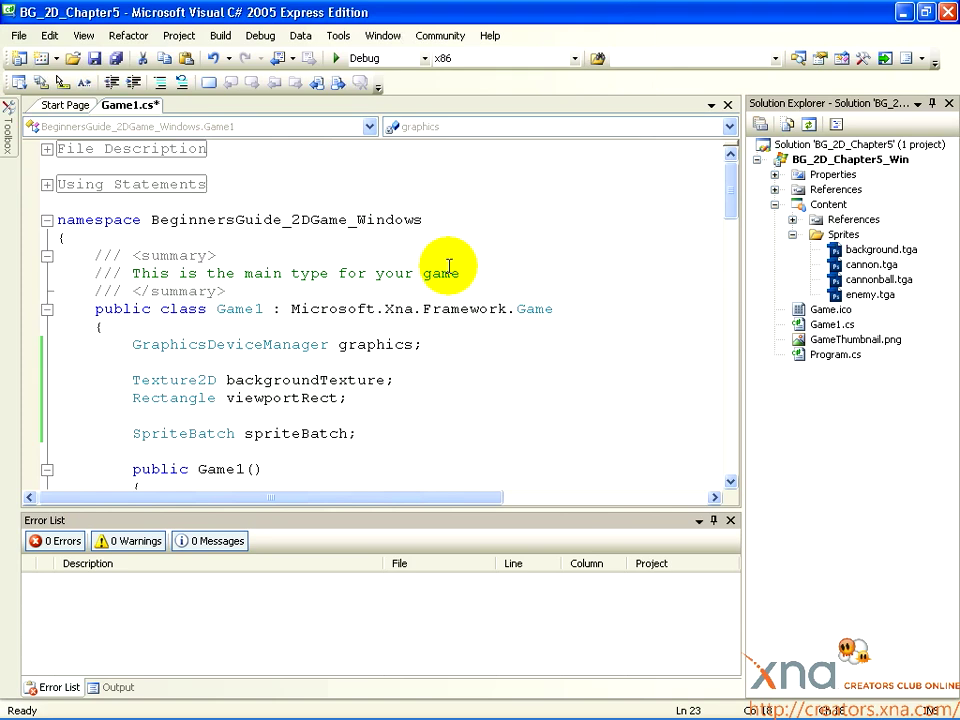
Step: Scroll Game1.cs down to the LoadContent method with its spriteBatch line
{"action": "scroll", "scroll_direction": "down", "scroll_amount": 3}
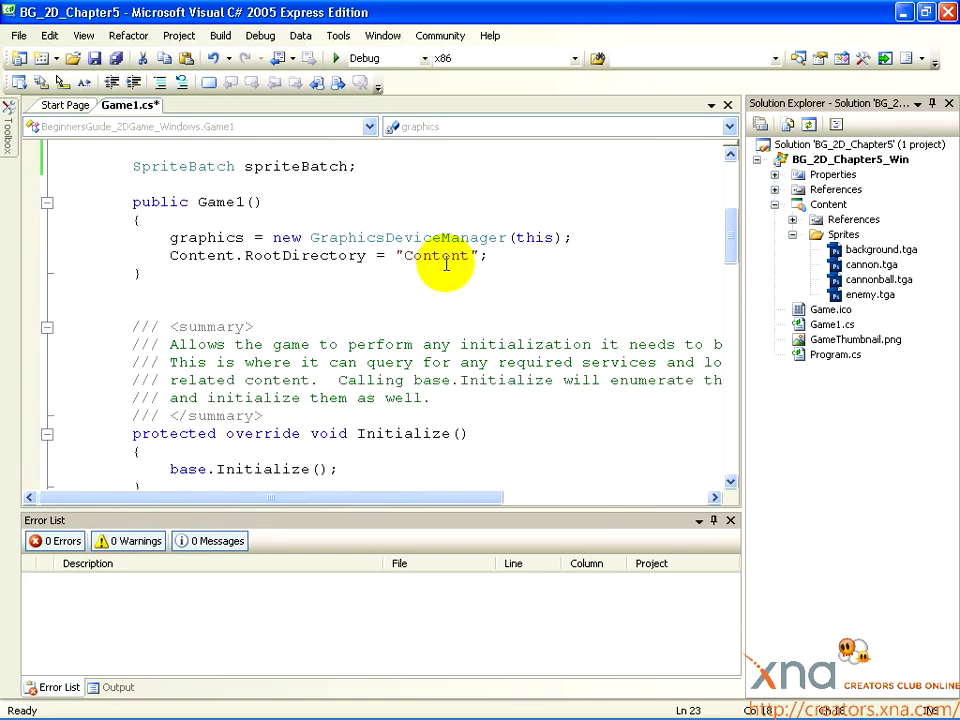
{"action": "scroll", "scroll_direction": "down", "scroll_amount": 3}
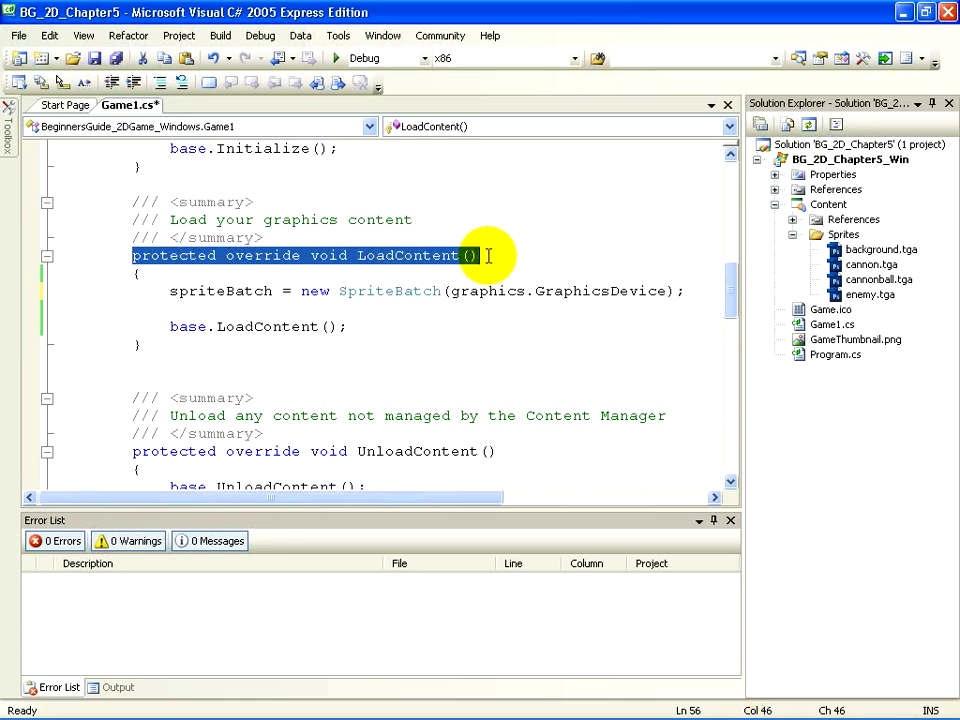
{"action": "mouse_move", "coordinate": [696, 284]}
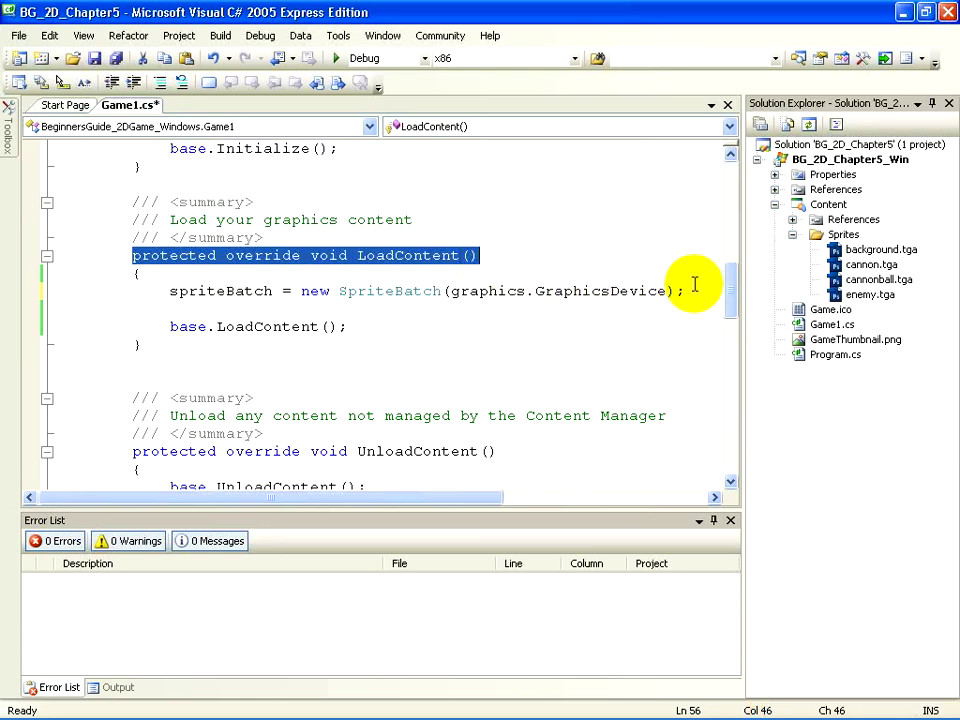
Step: Start a new line below spriteBatch with backgroundTexture = Content.Load<Texture2D> via IntelliSense
{"action": "left_click", "coordinate": [680, 292]}
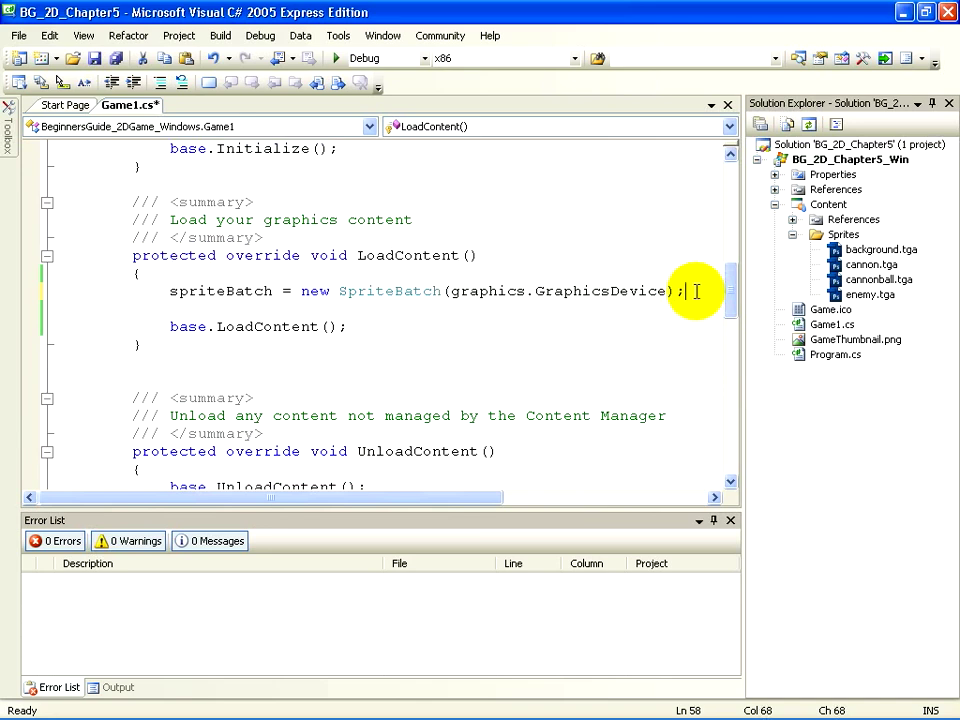
{"action": "key", "text": "enter"}
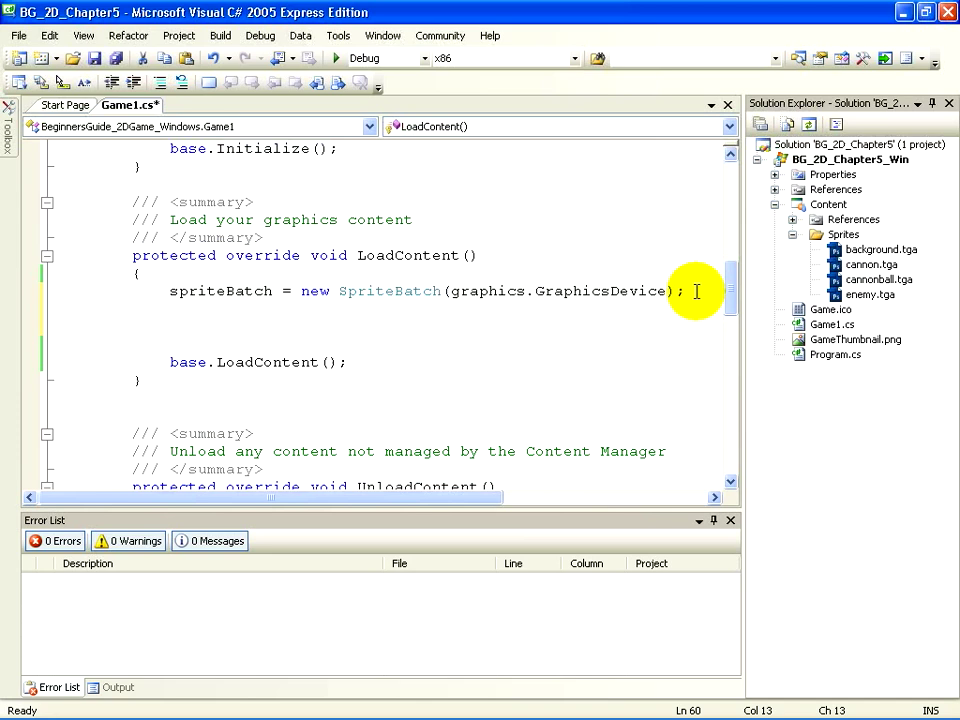
{"action": "type", "text": "backgroun"}
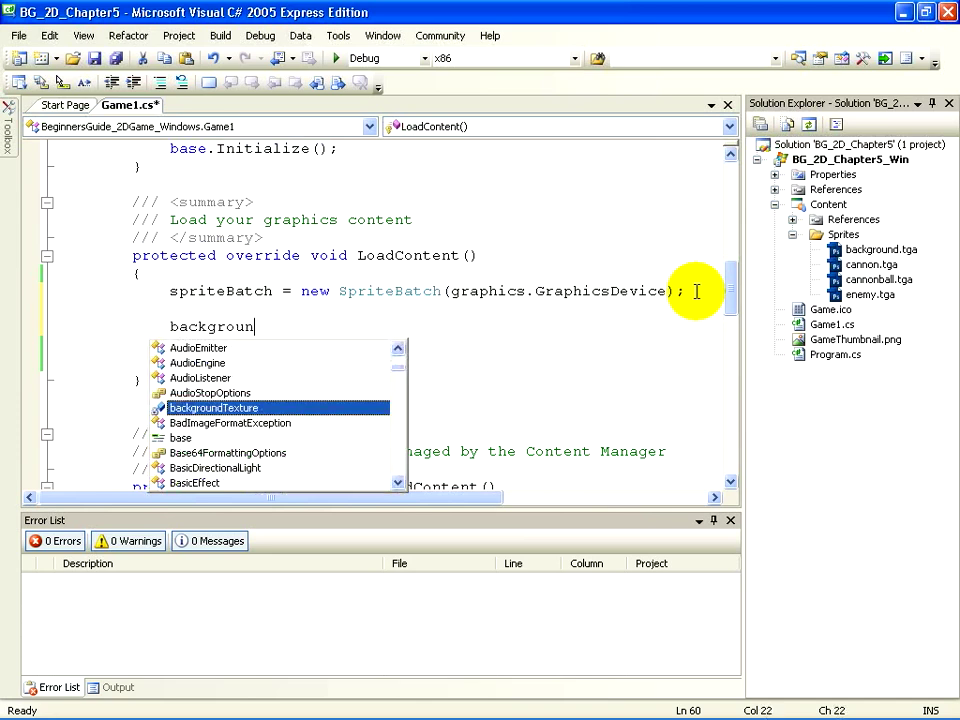
{"action": "type", "text": "d"}
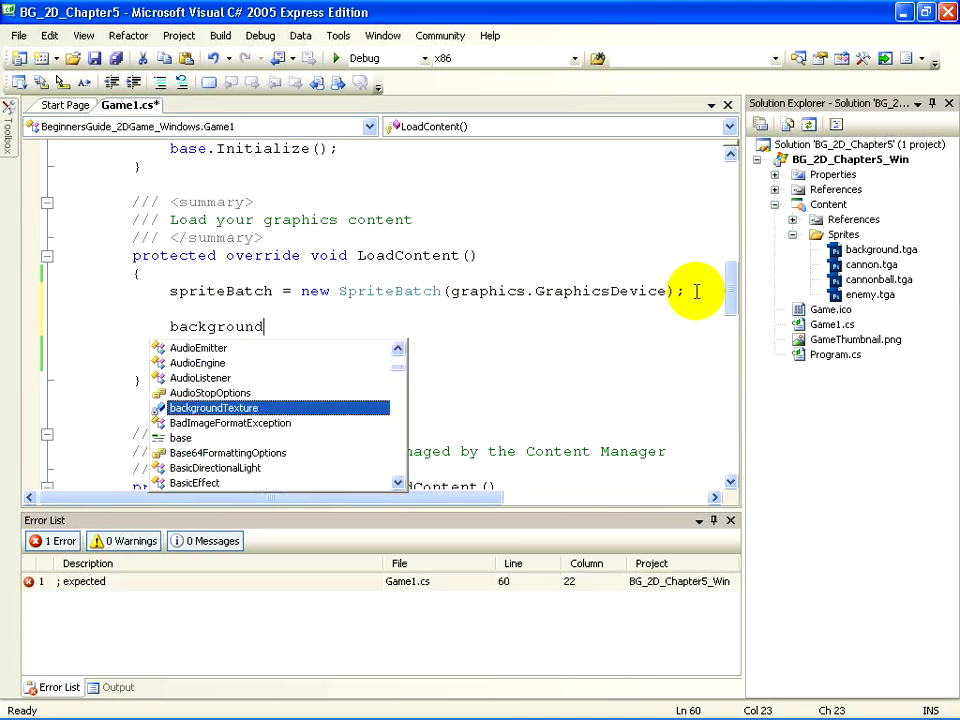
{"action": "type", "text": "Texture ="}
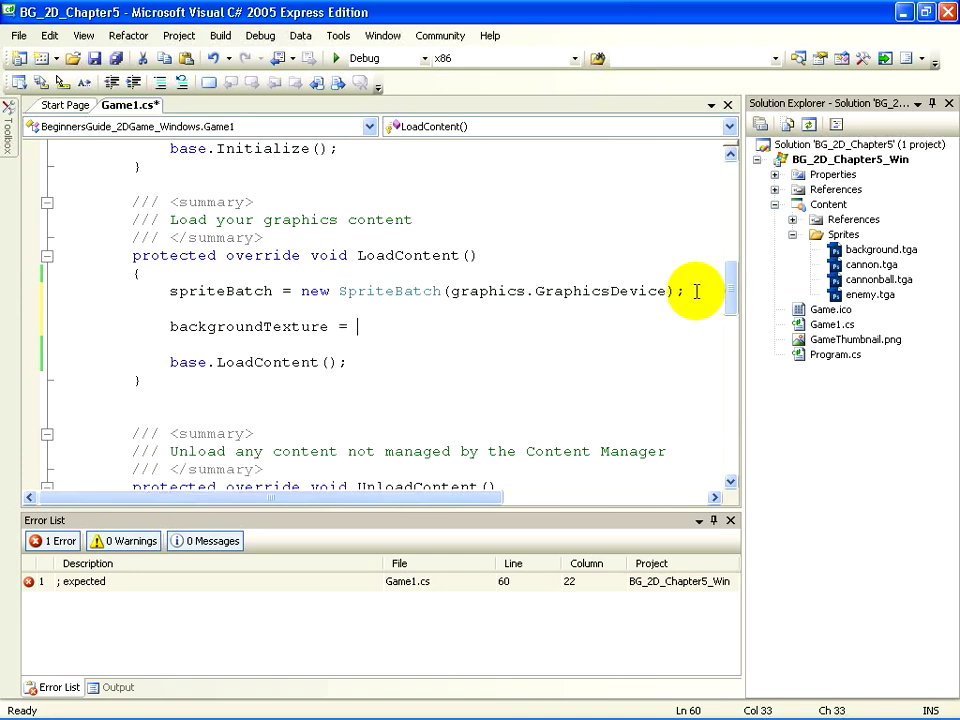
{"action": "type", "text": "Content"}
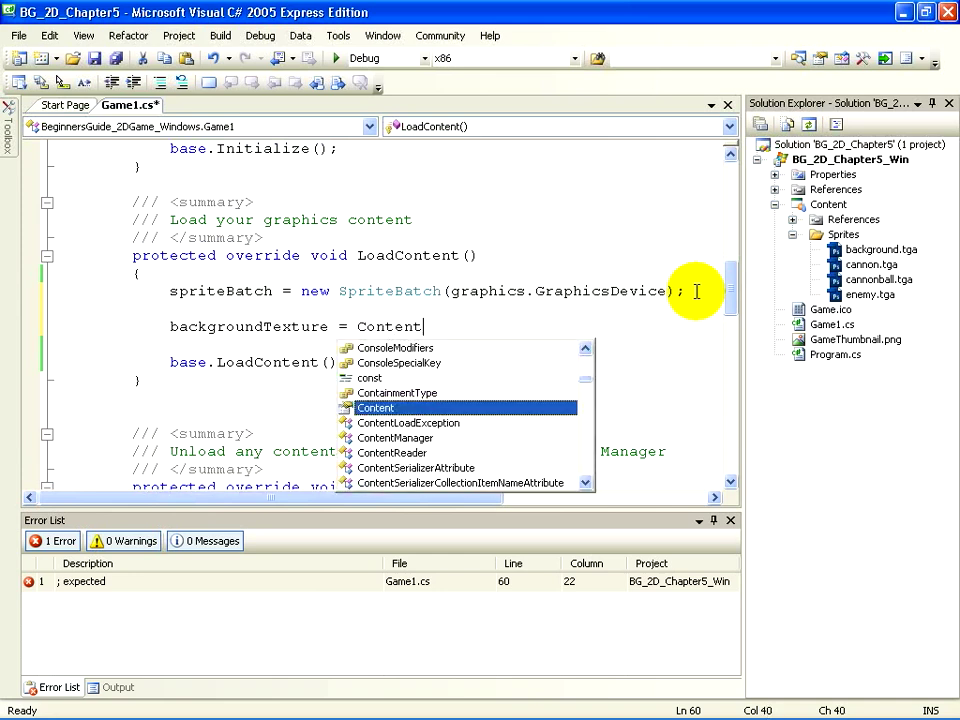
{"action": "type", "text": ".Load<"}
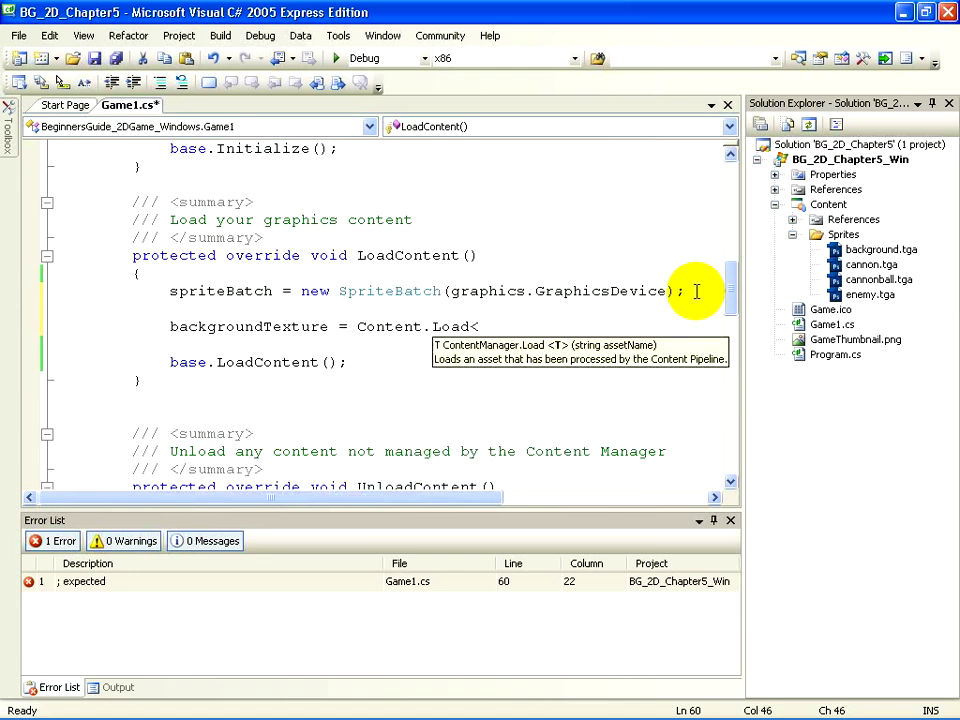
{"action": "type", "text": "Text"}
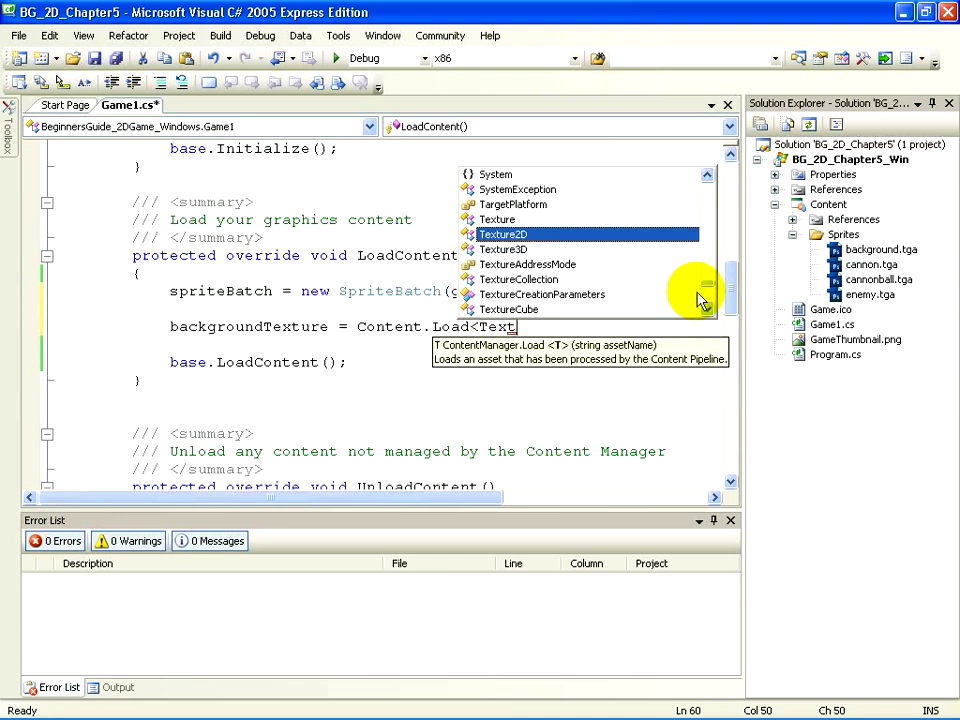
{"action": "type", "text": "2D>("}
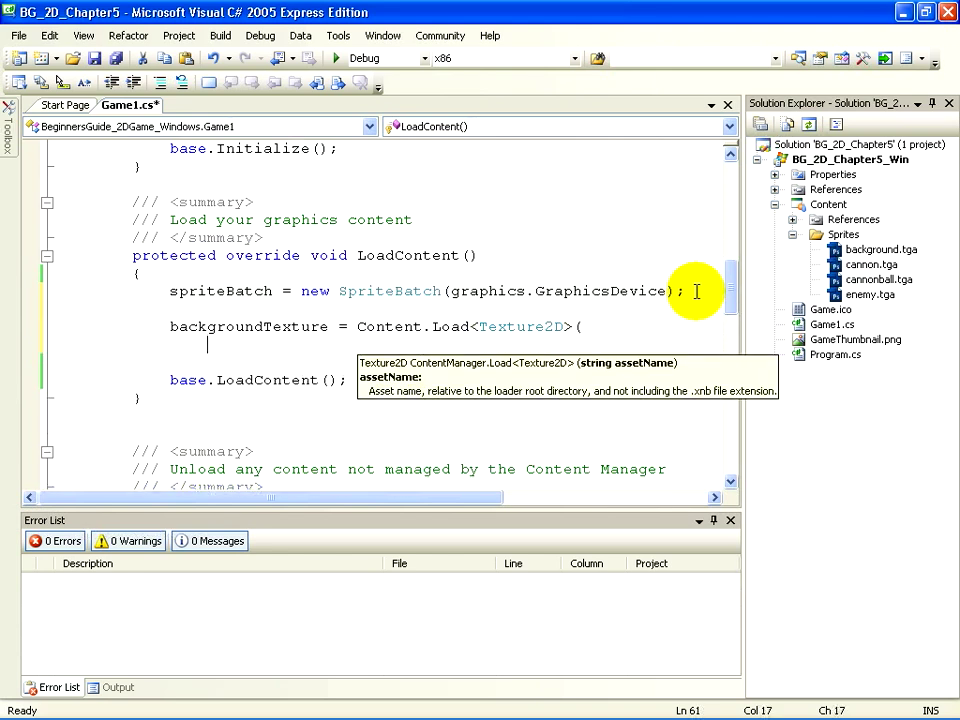
Step: Complete the call with the asset path "Sprites\\background" and the closing );
{"action": "type", "text": "\""}
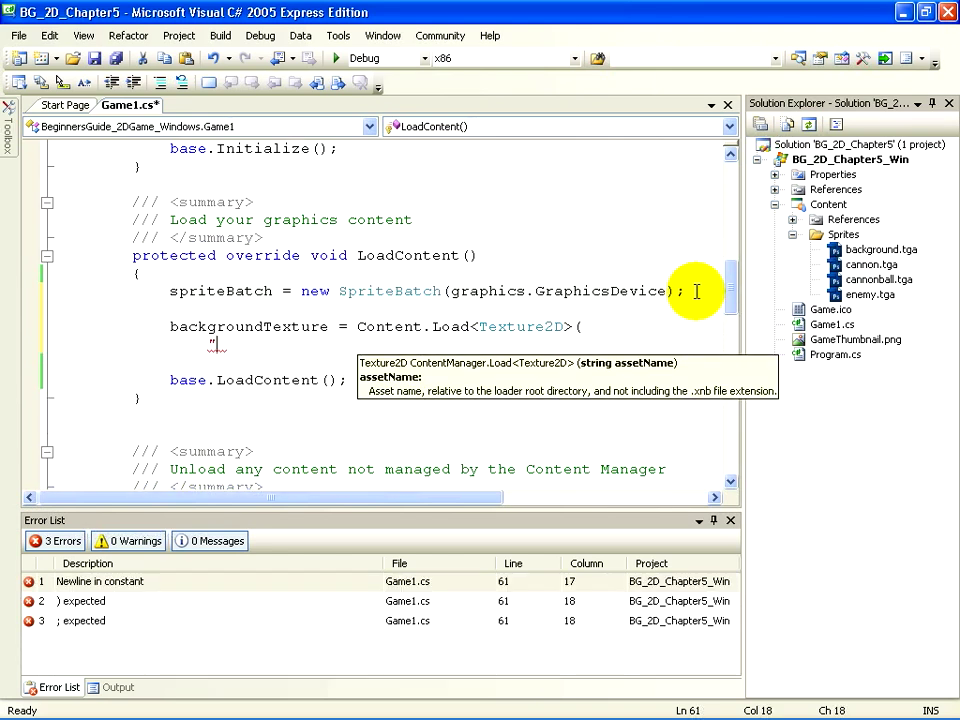
{"action": "type", "text": "Sprites"}
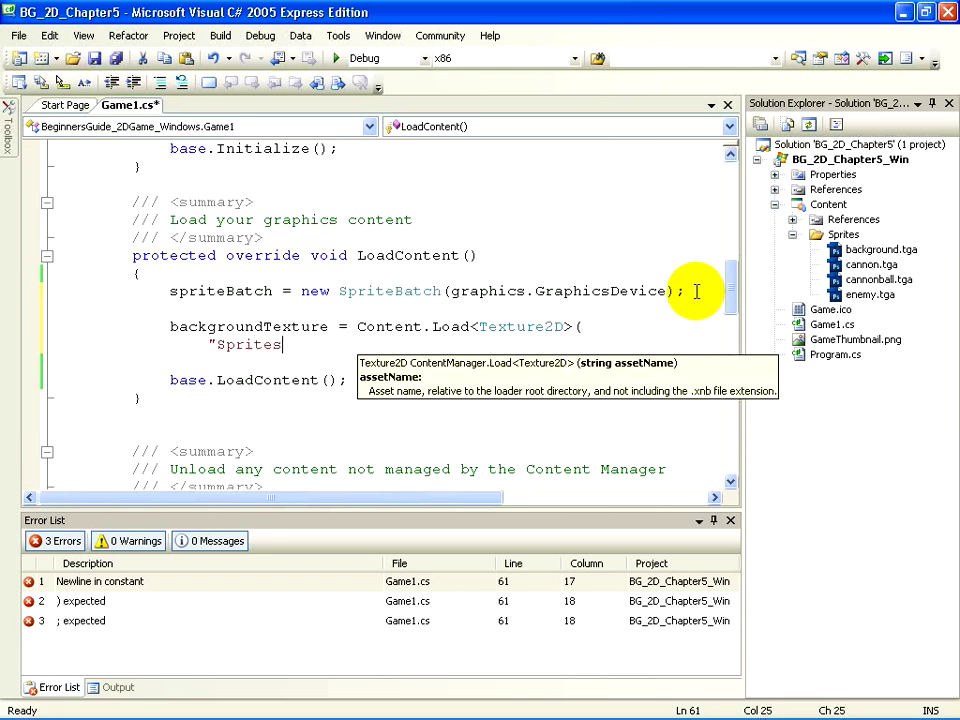
{"action": "type", "text": "\\"}
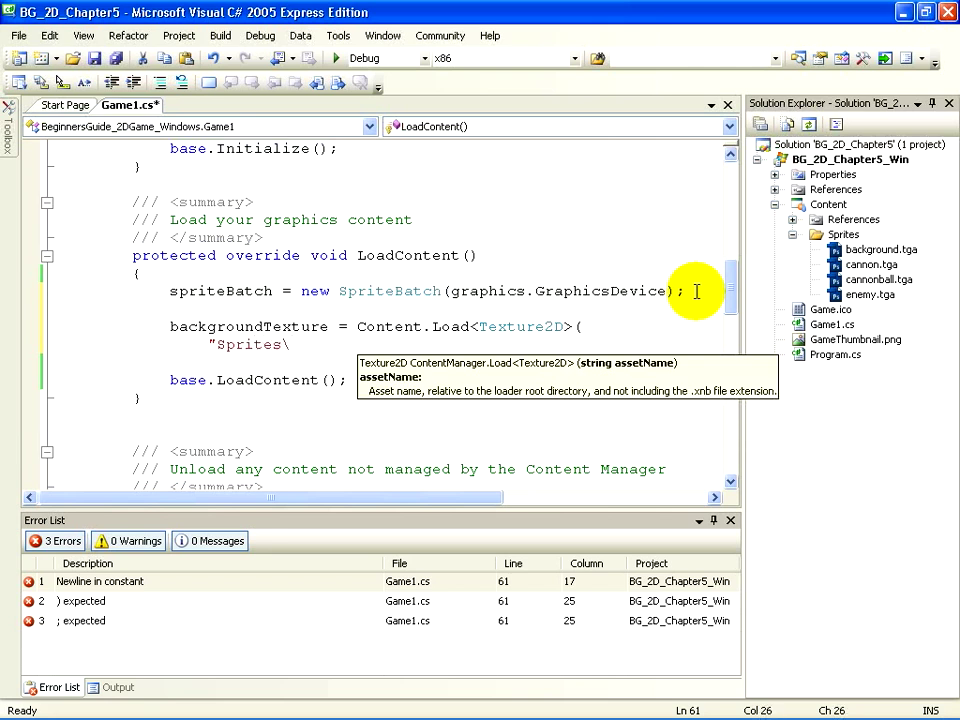
{"action": "type", "text": "\\"}
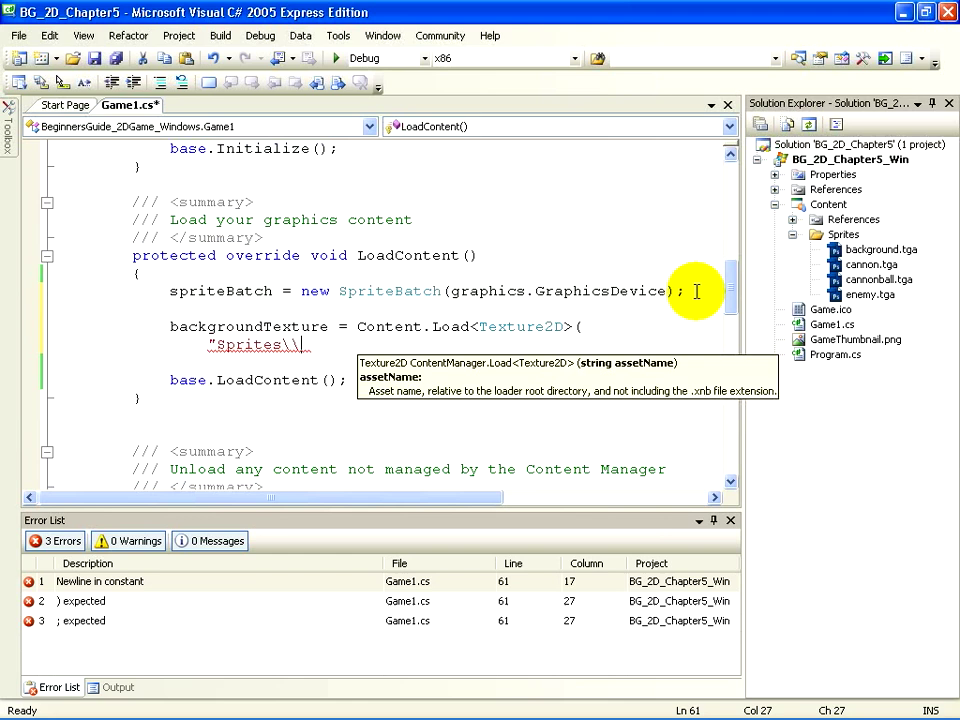
{"action": "type", "text": "backgr"}
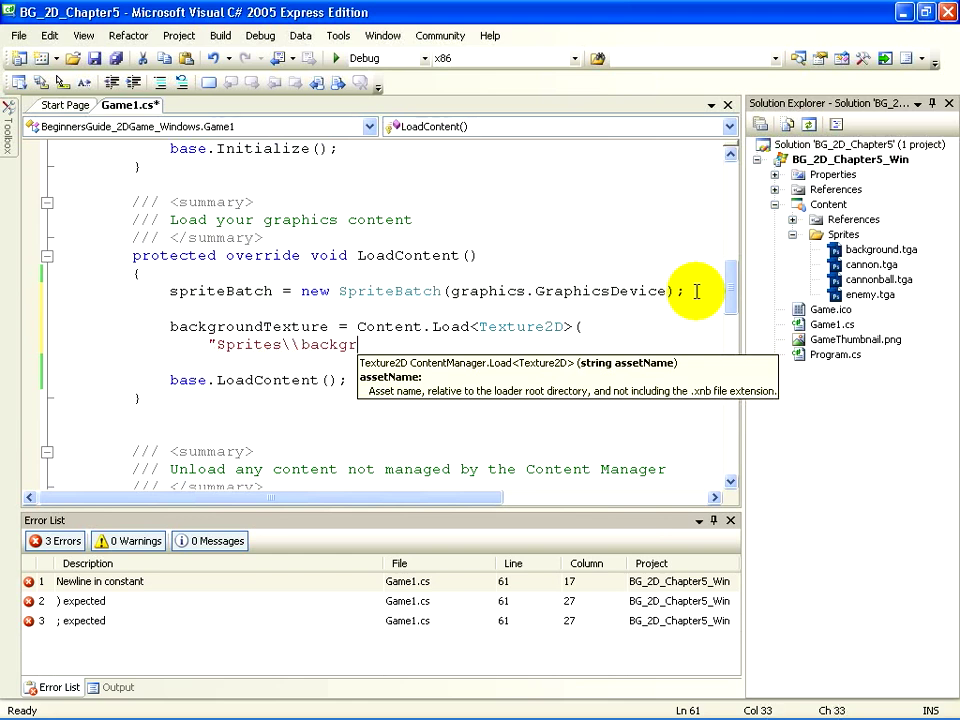
{"action": "type", "text": "ound"}
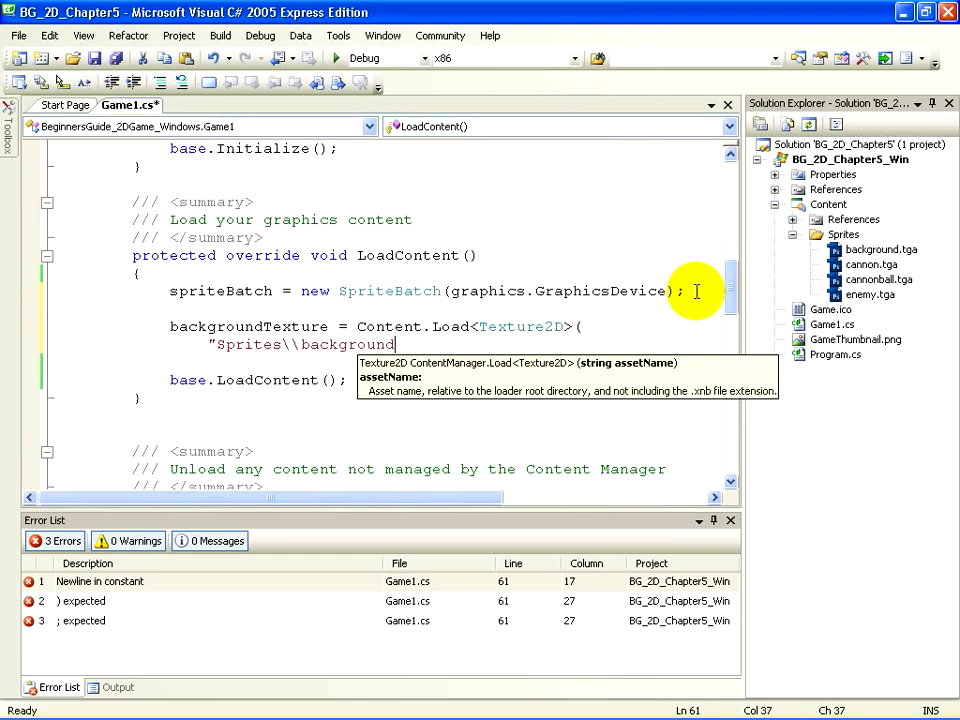
{"action": "type", "text": "\")"}
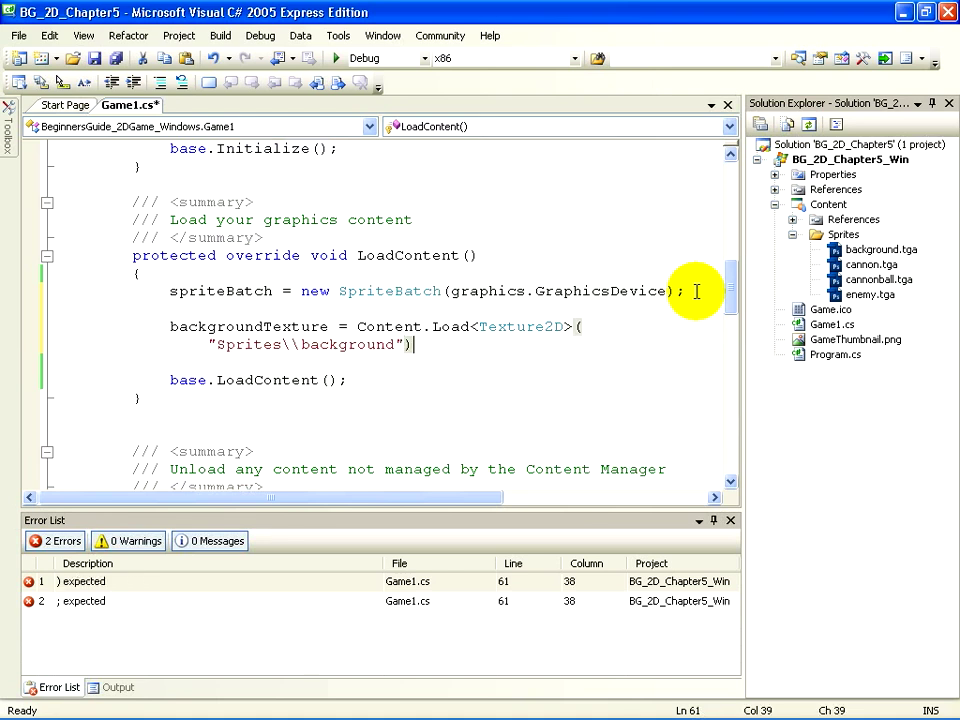
{"action": "type", "text": ")"}
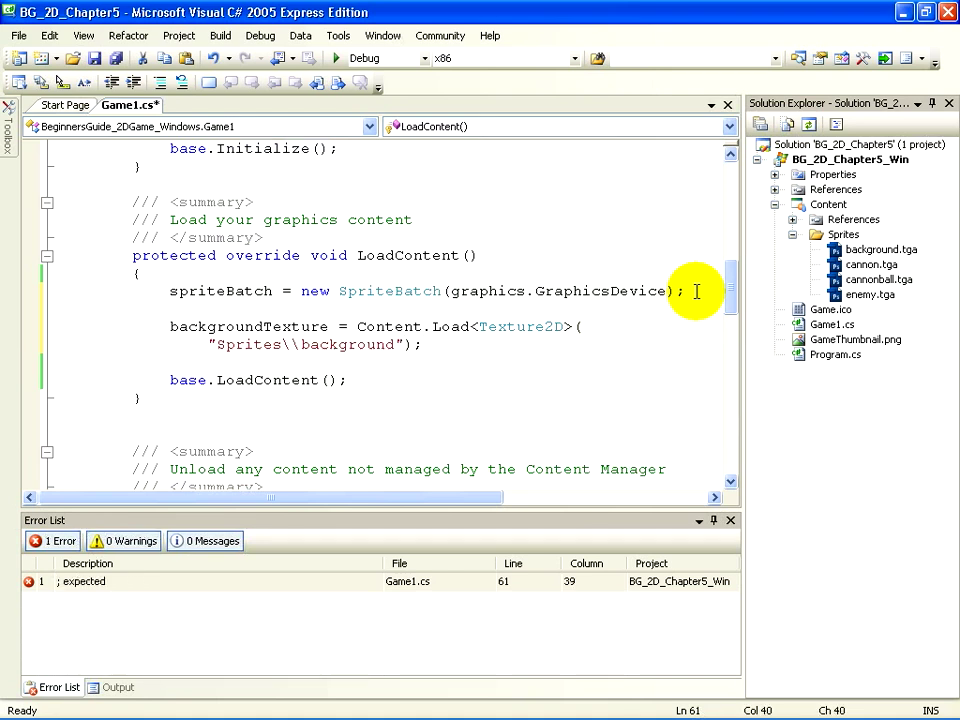
{"action": "type", "text": ";"}
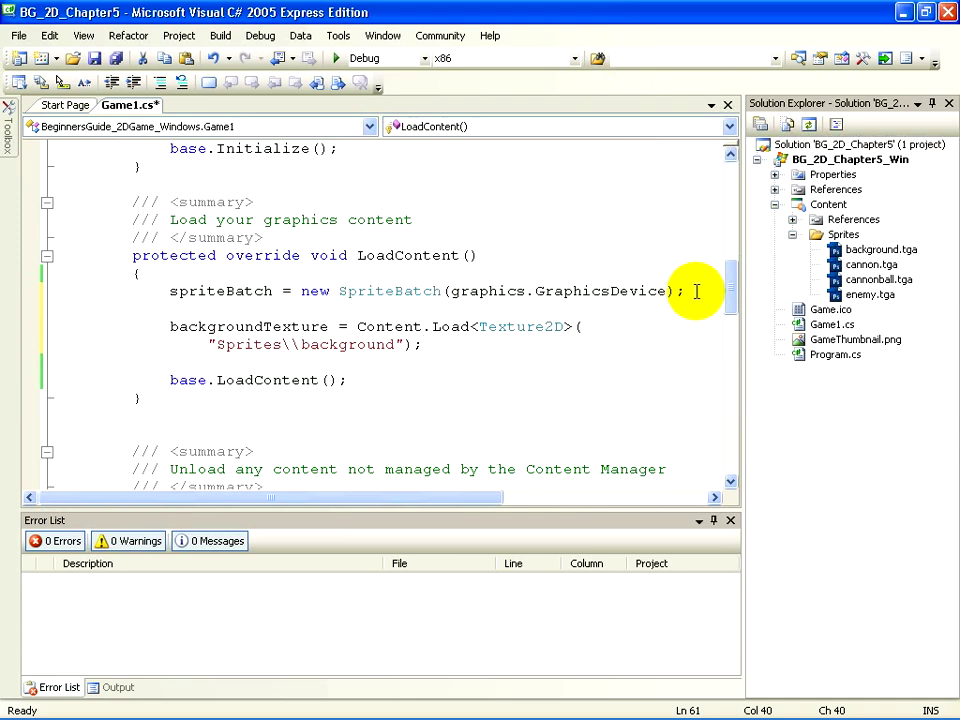
{"action": "left_click", "coordinate": [424, 344]}
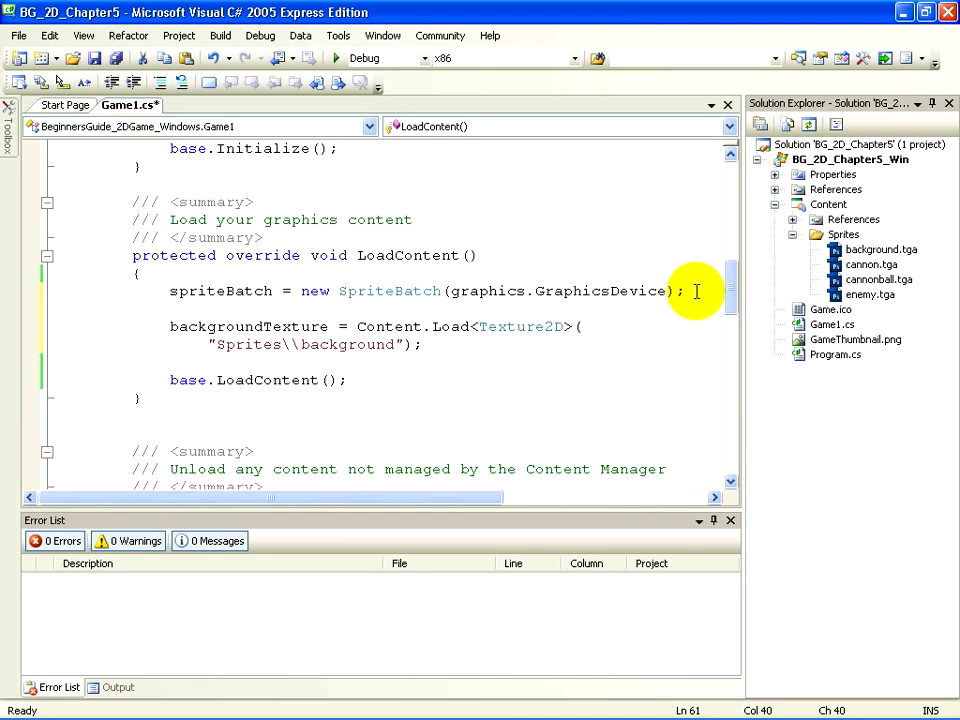
{"action": "left_click", "coordinate": [424, 344]}
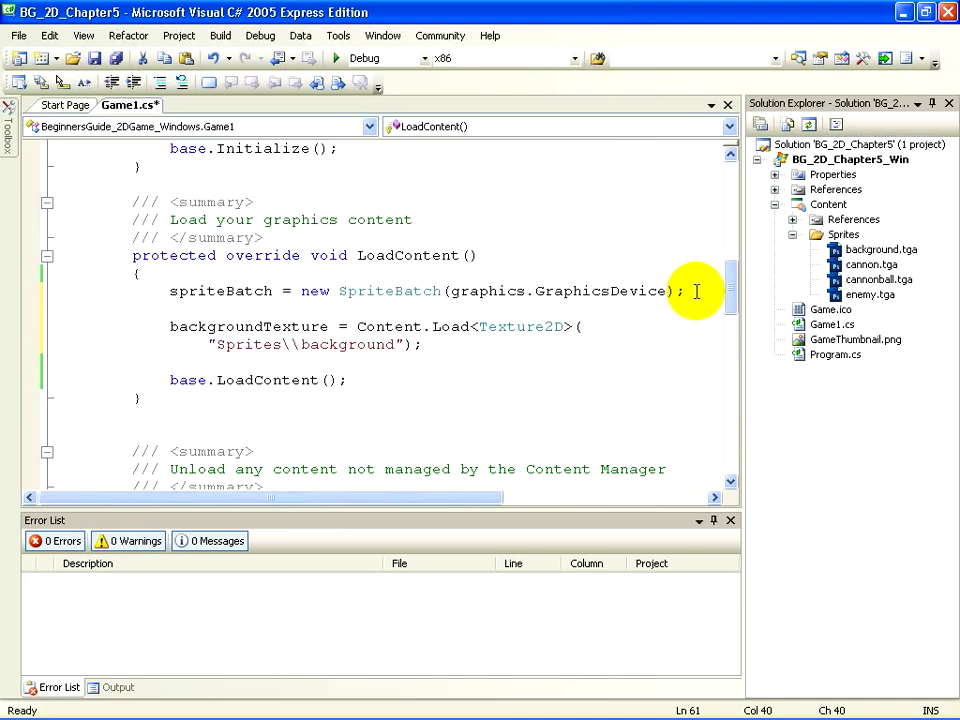
{"action": "left_click", "coordinate": [422, 344]}
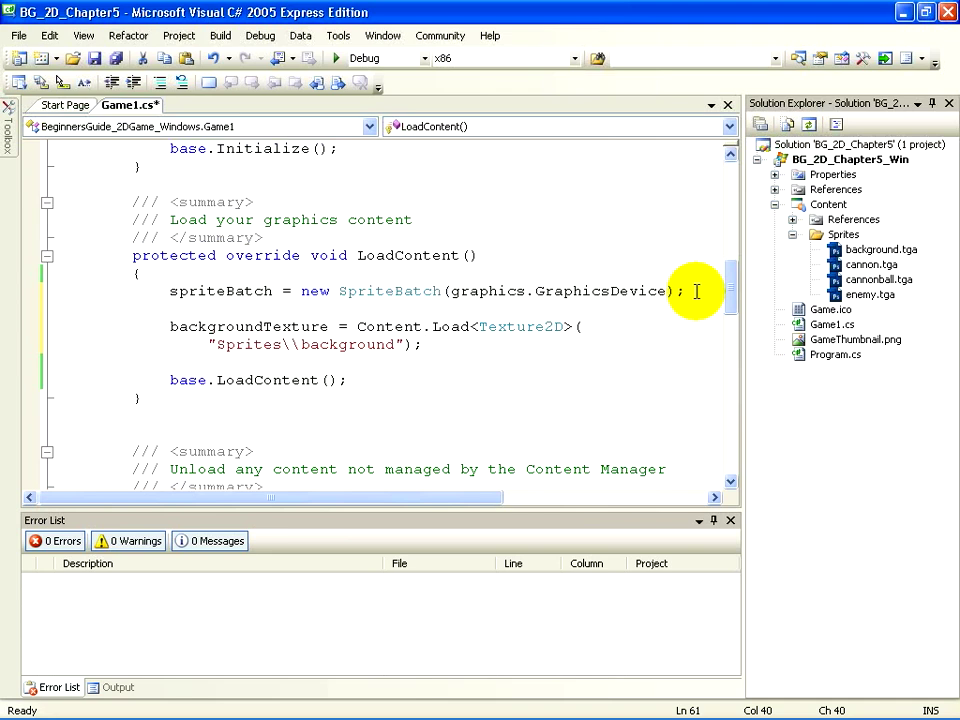
{"action": "left_click", "coordinate": [424, 344]}
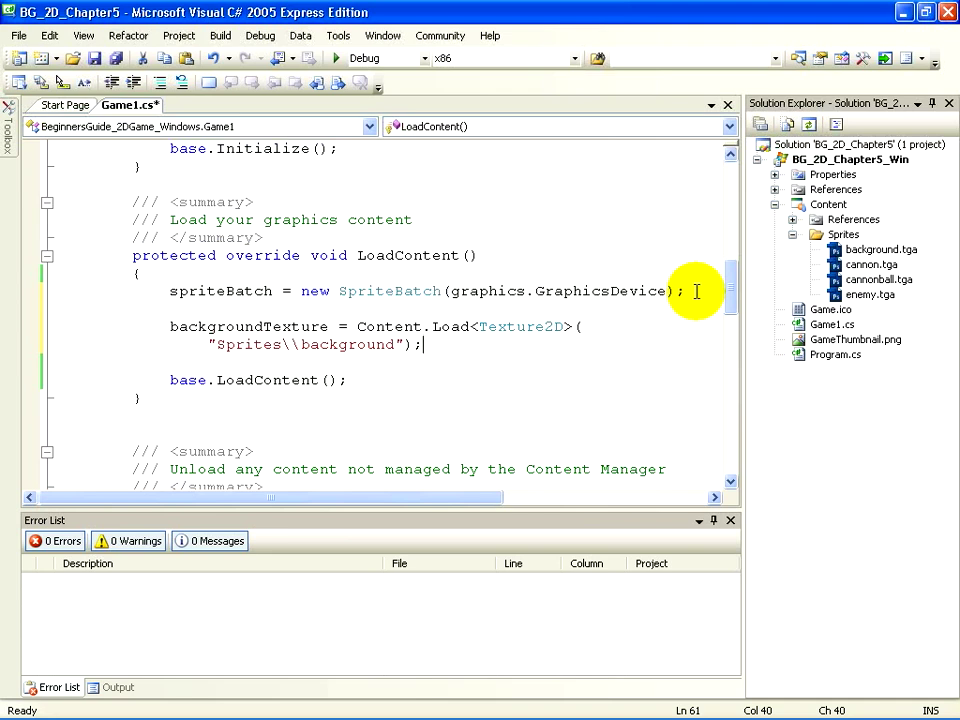